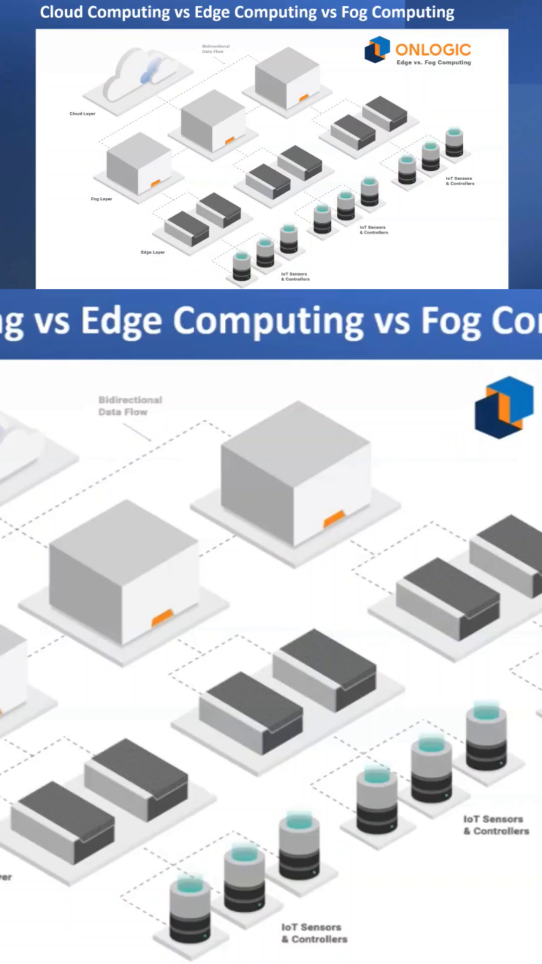
left_click(295, 910)
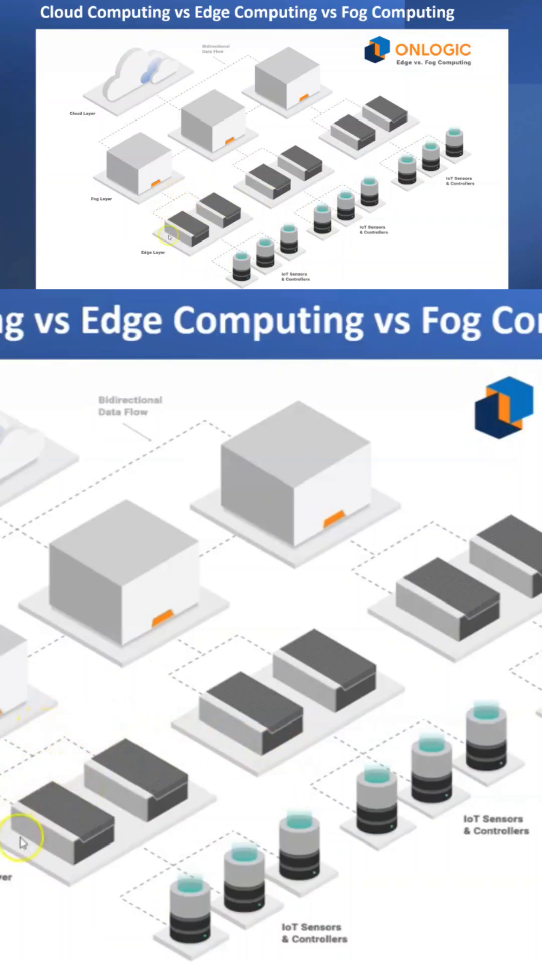
mouse_move(140, 780)
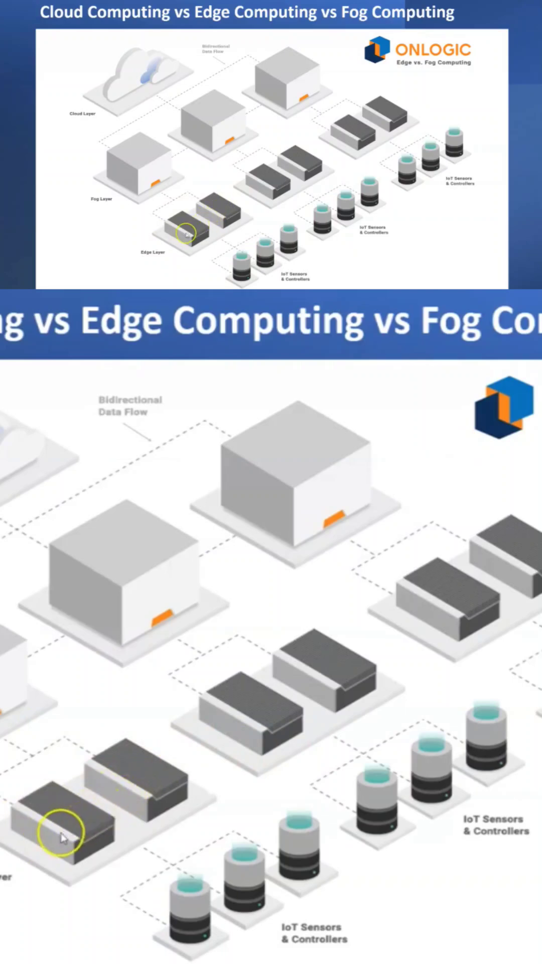
mouse_move(146, 779)
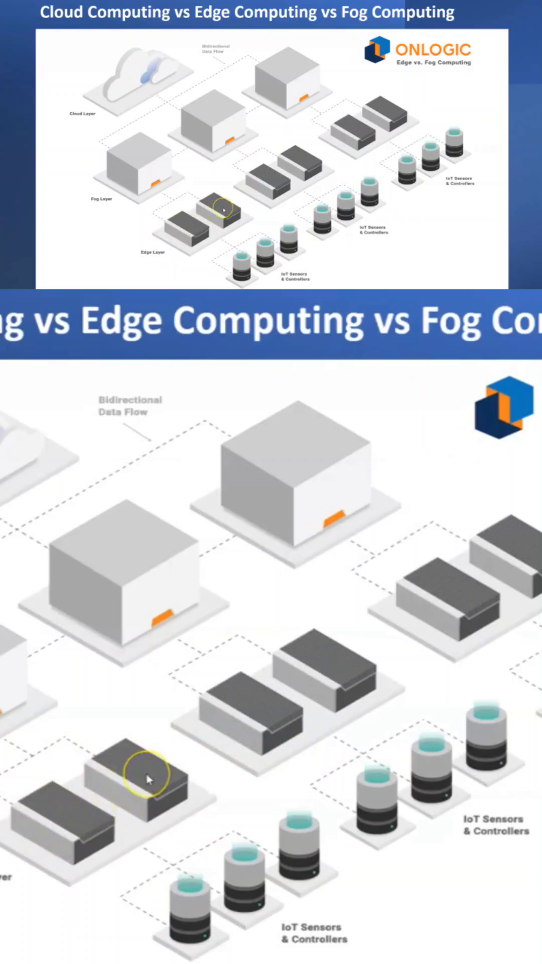